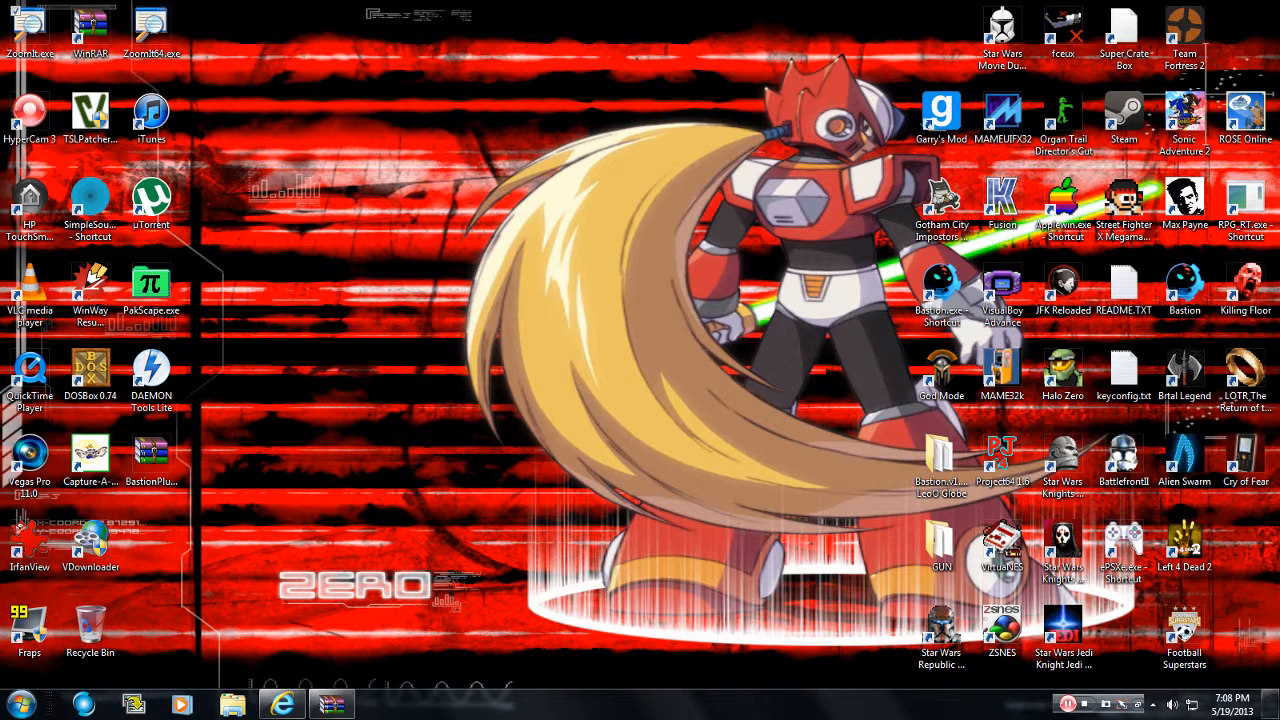
# - Show the DLH.Net Bastion trainer download page scrolled to its server mirror list
pyautogui.click(280, 704)
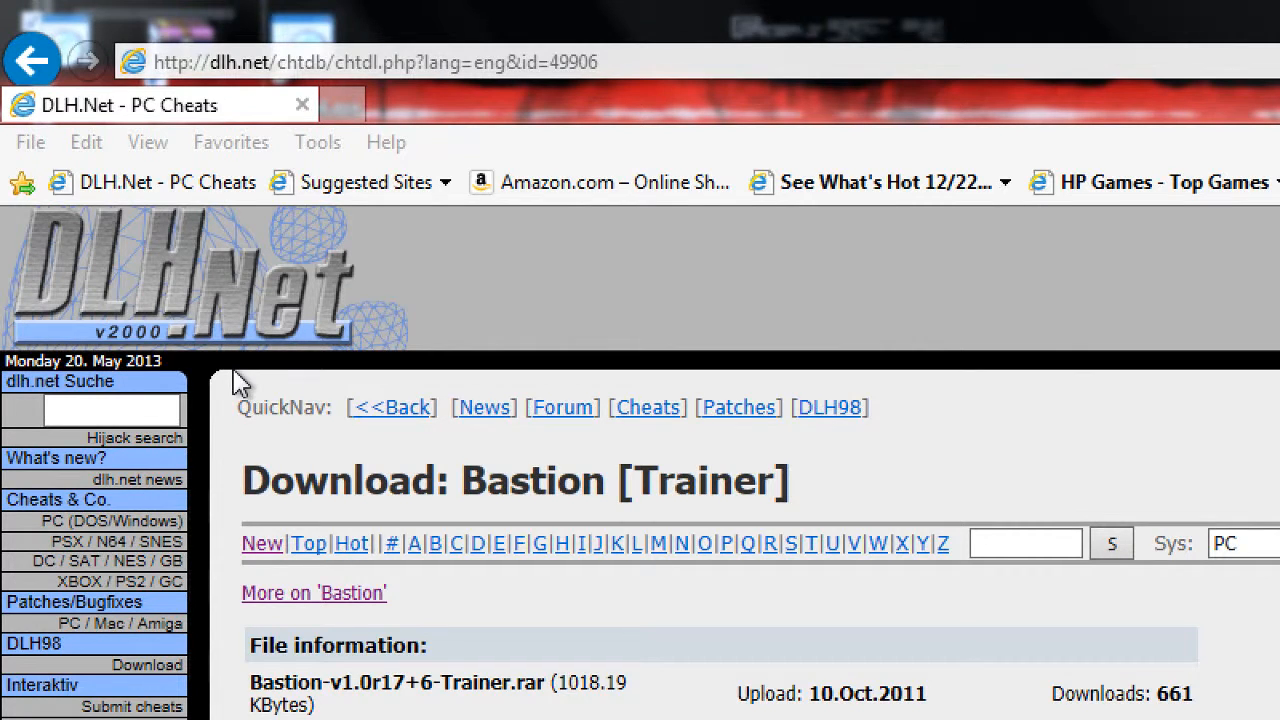
pyautogui.scroll(-3)
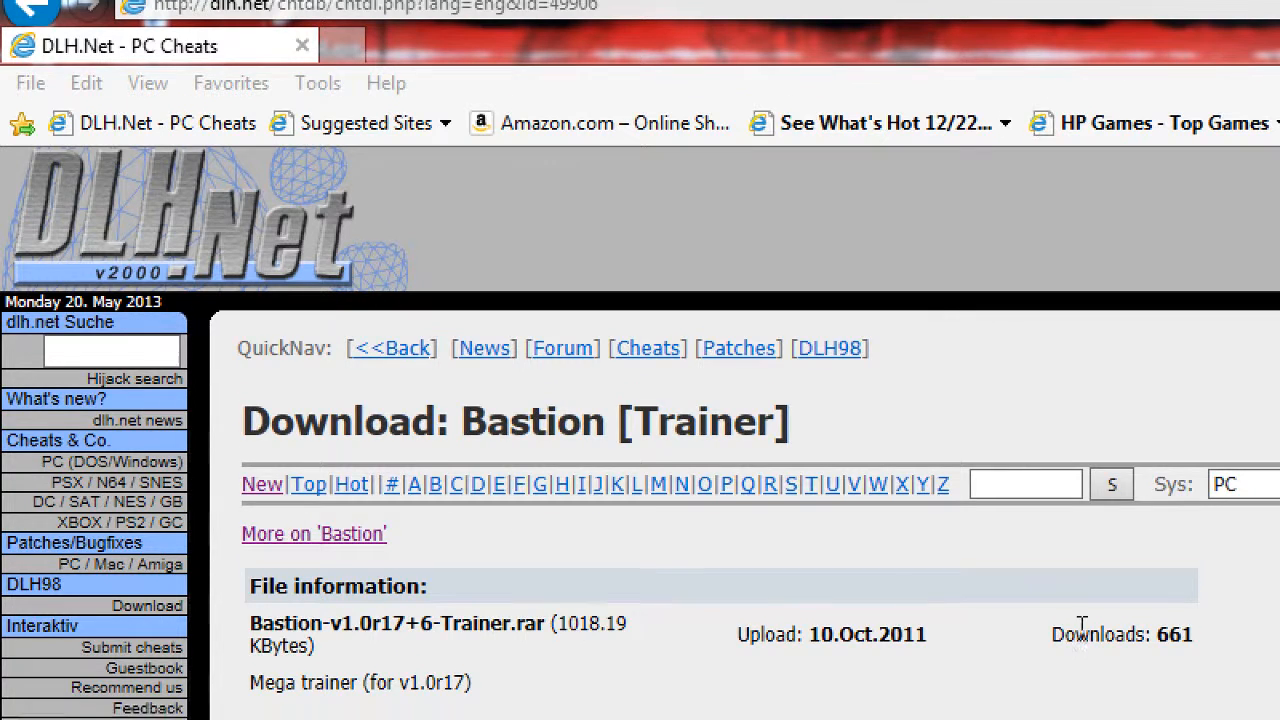
pyautogui.scroll(-3)
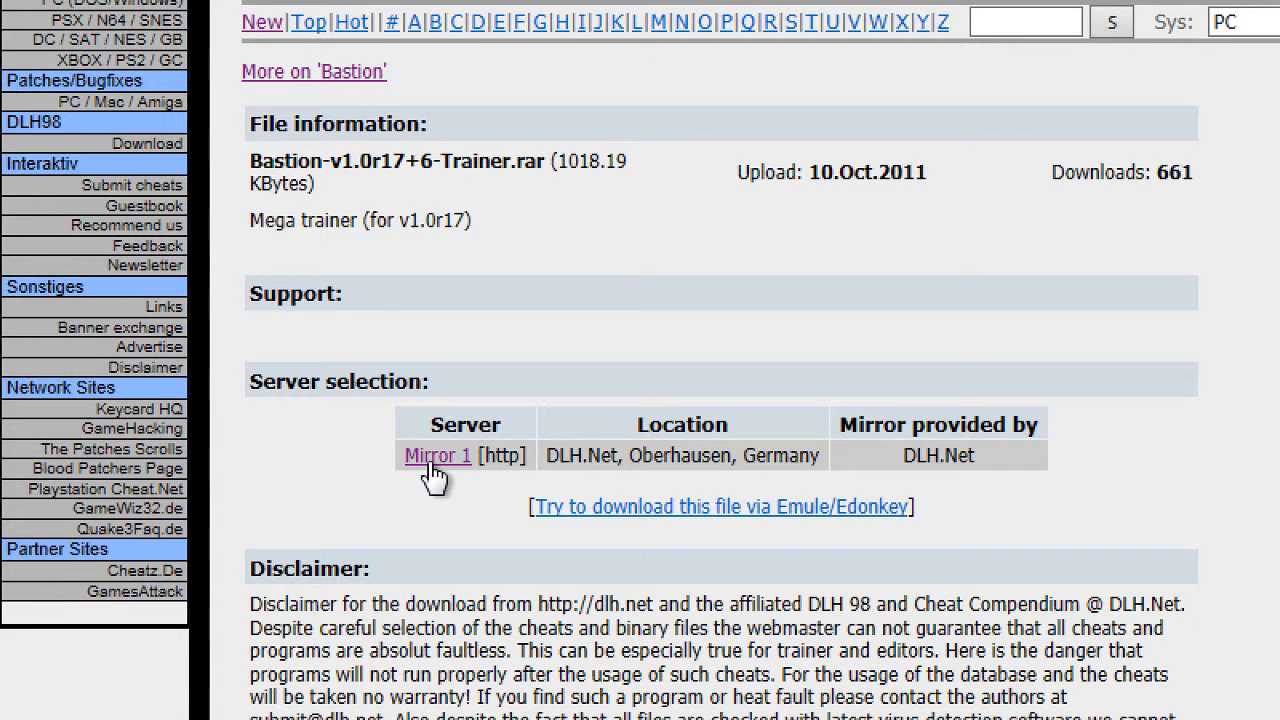
# - Download the Bastion trainer archive from Mirror 1 and view it in WinRAR
pyautogui.click(436, 456)
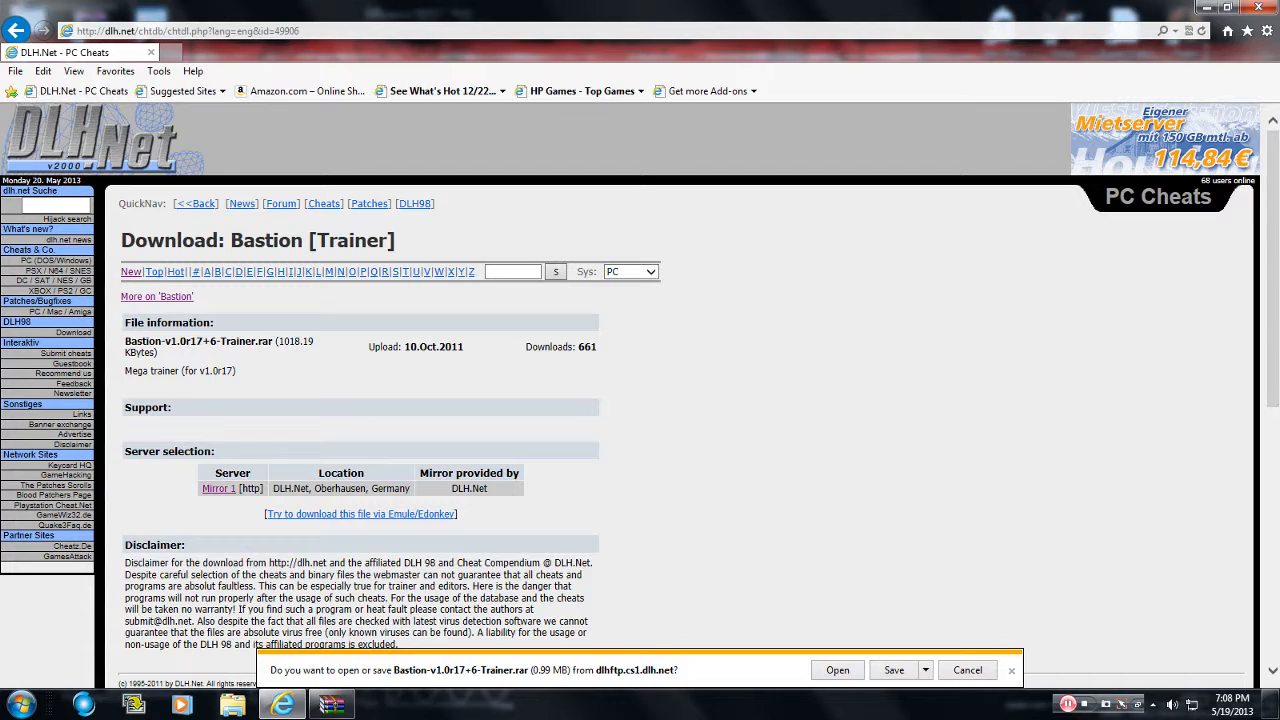
pyautogui.click(968, 670)
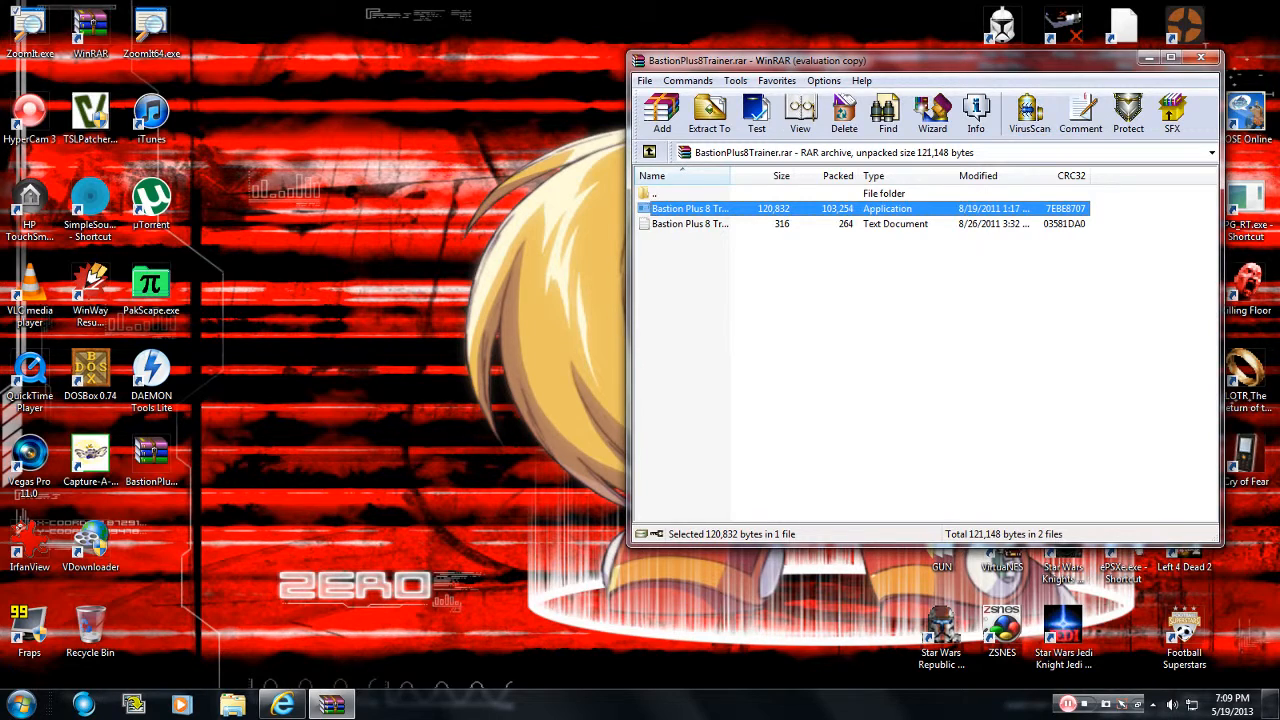
# - Browse from Computer through OS (C:) and Program Files (x86) into the Bastion folder
pyautogui.click(18, 700)
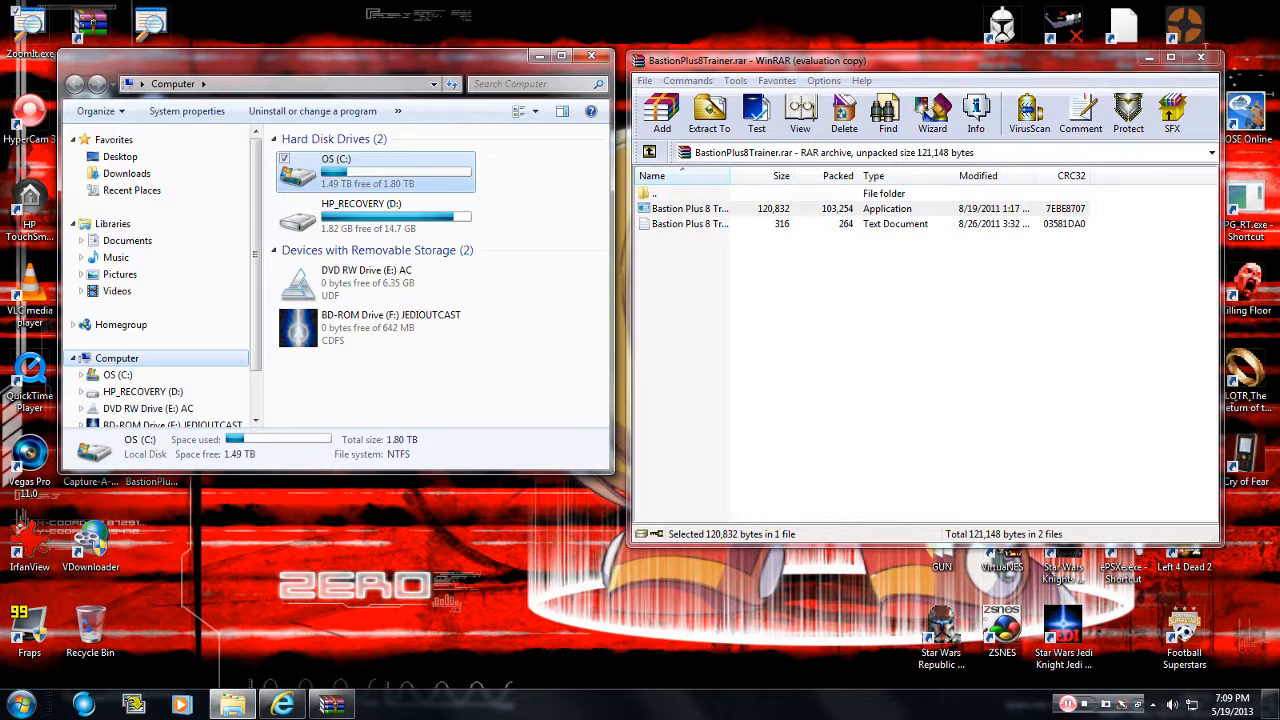
pyautogui.doubleClick(336, 168)
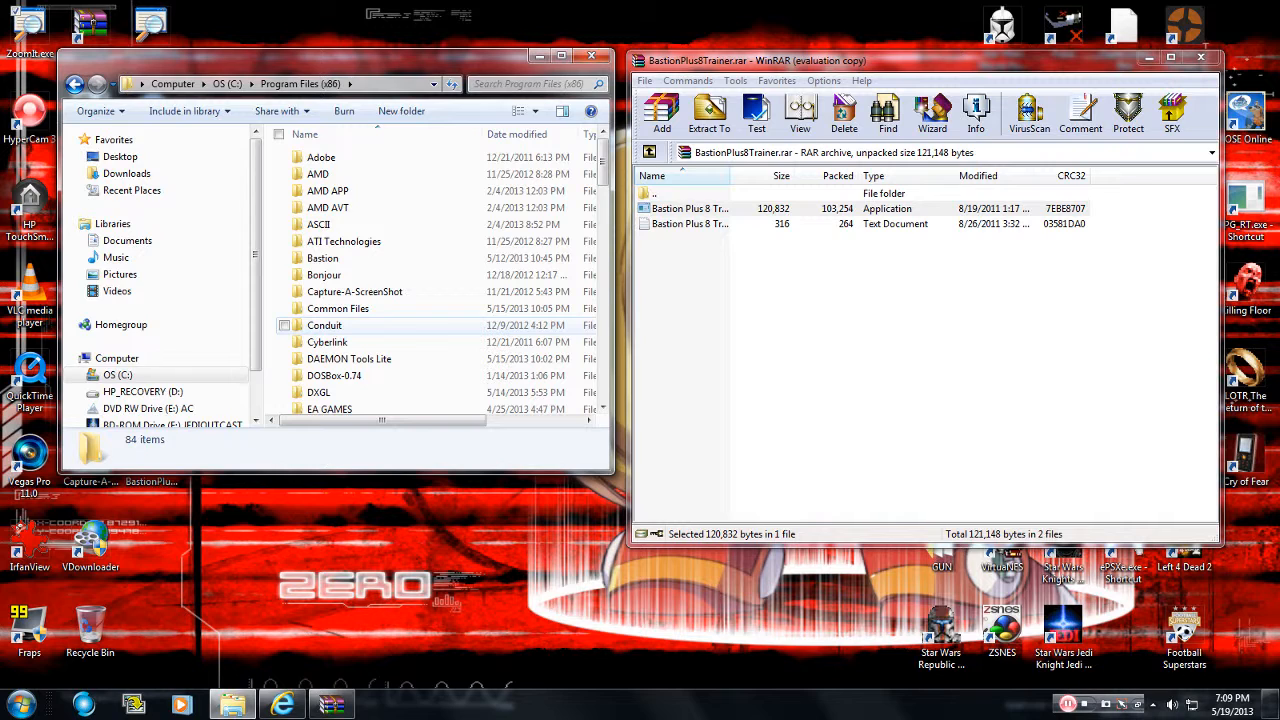
pyautogui.scroll(-3)
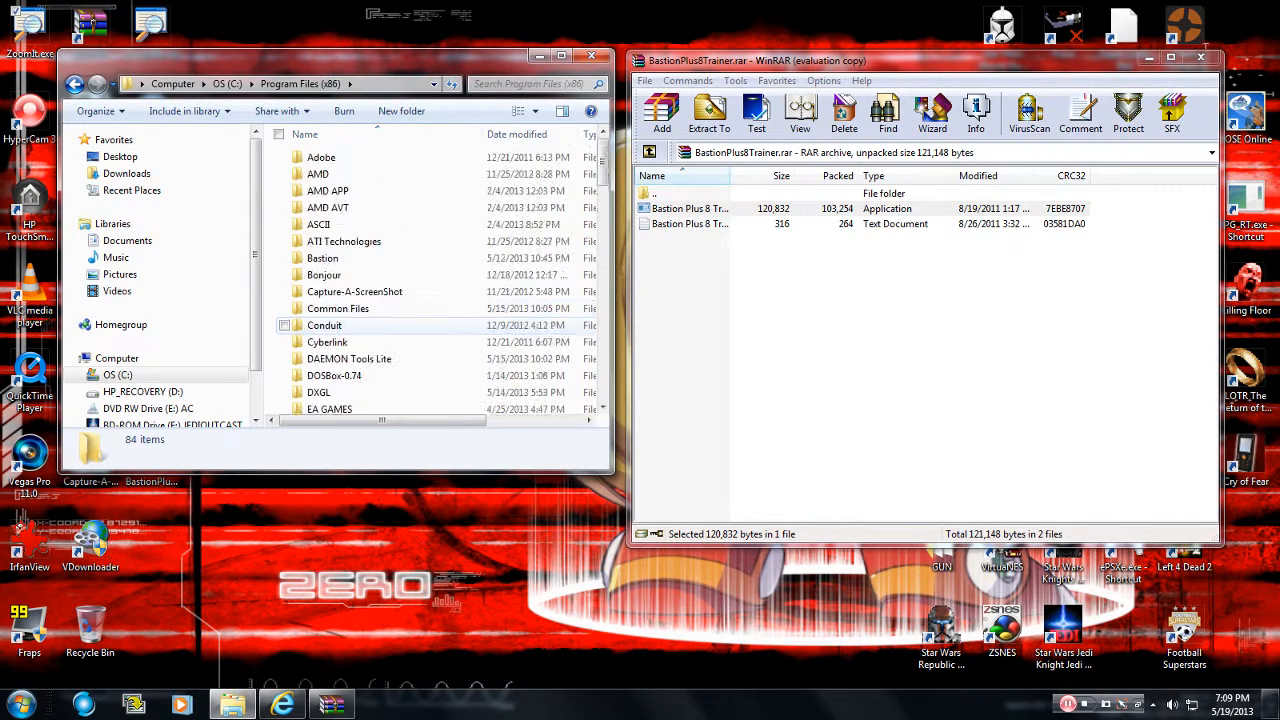
pyautogui.scroll(-3)
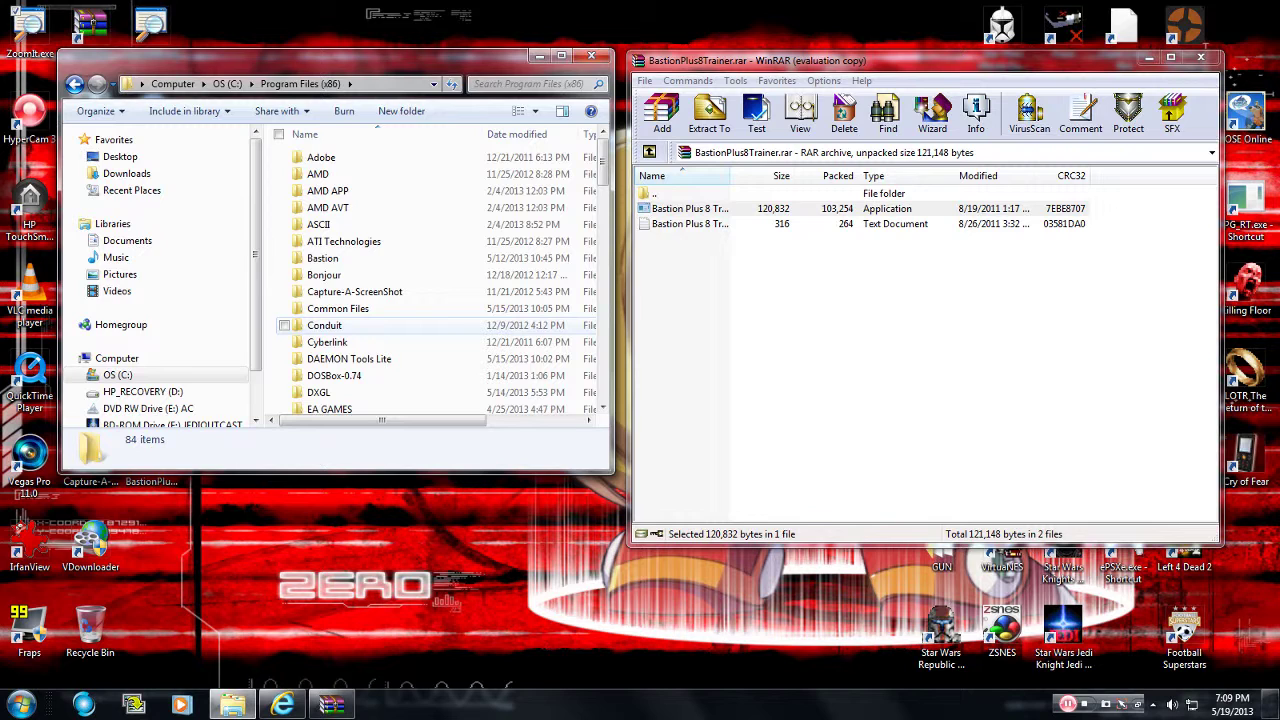
pyautogui.scroll(-3)
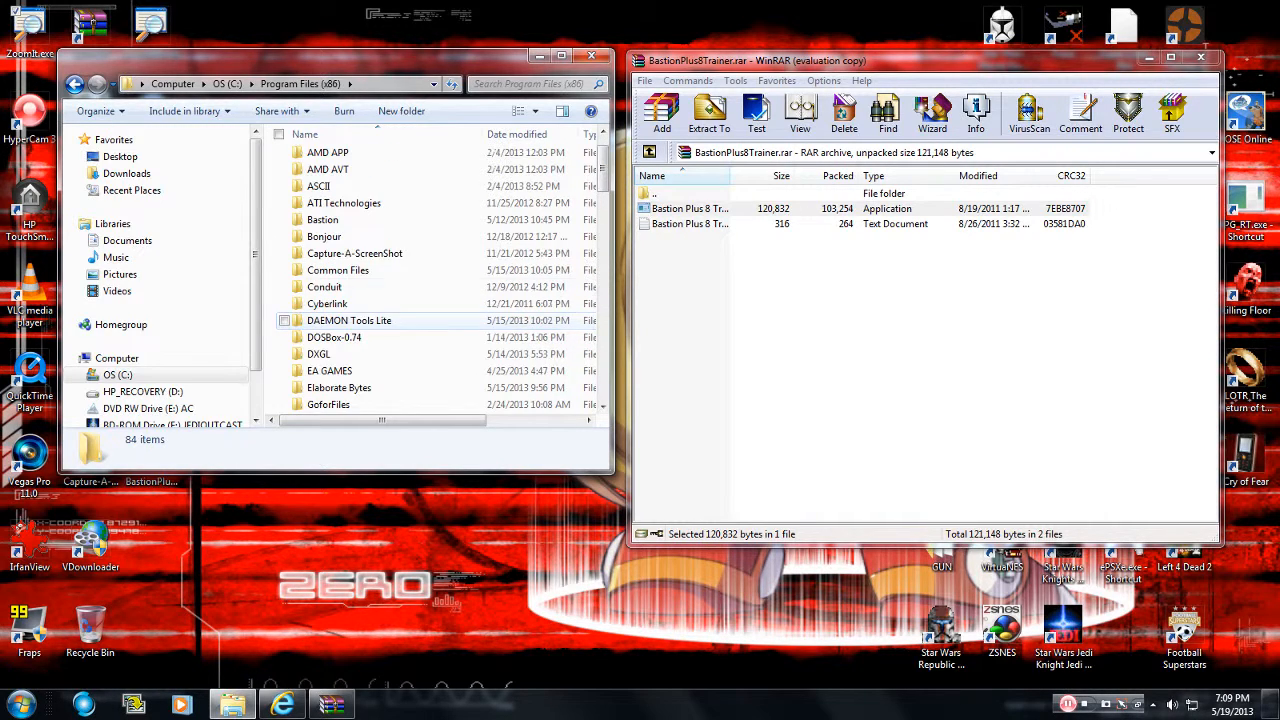
pyautogui.doubleClick(322, 218)
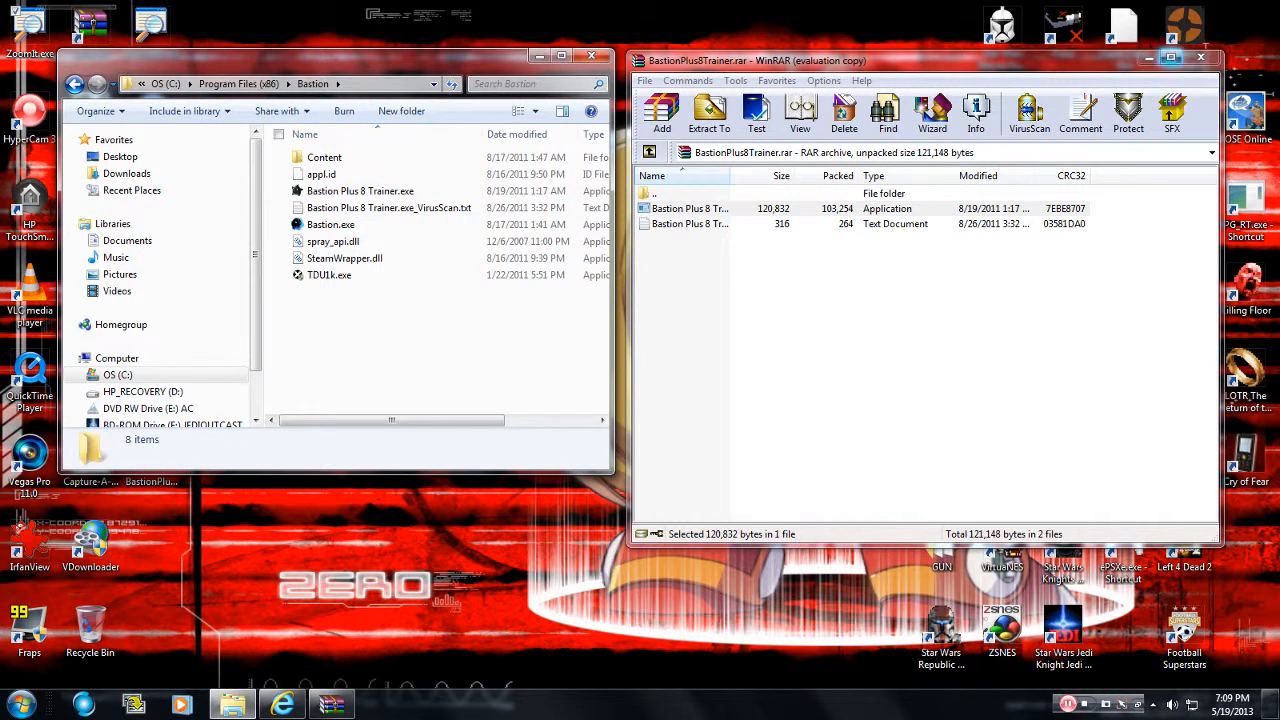
# - Run Bastion Plus 8 Trainer.exe, stop its sound and show the About hotkey list
pyautogui.click(1200, 56)
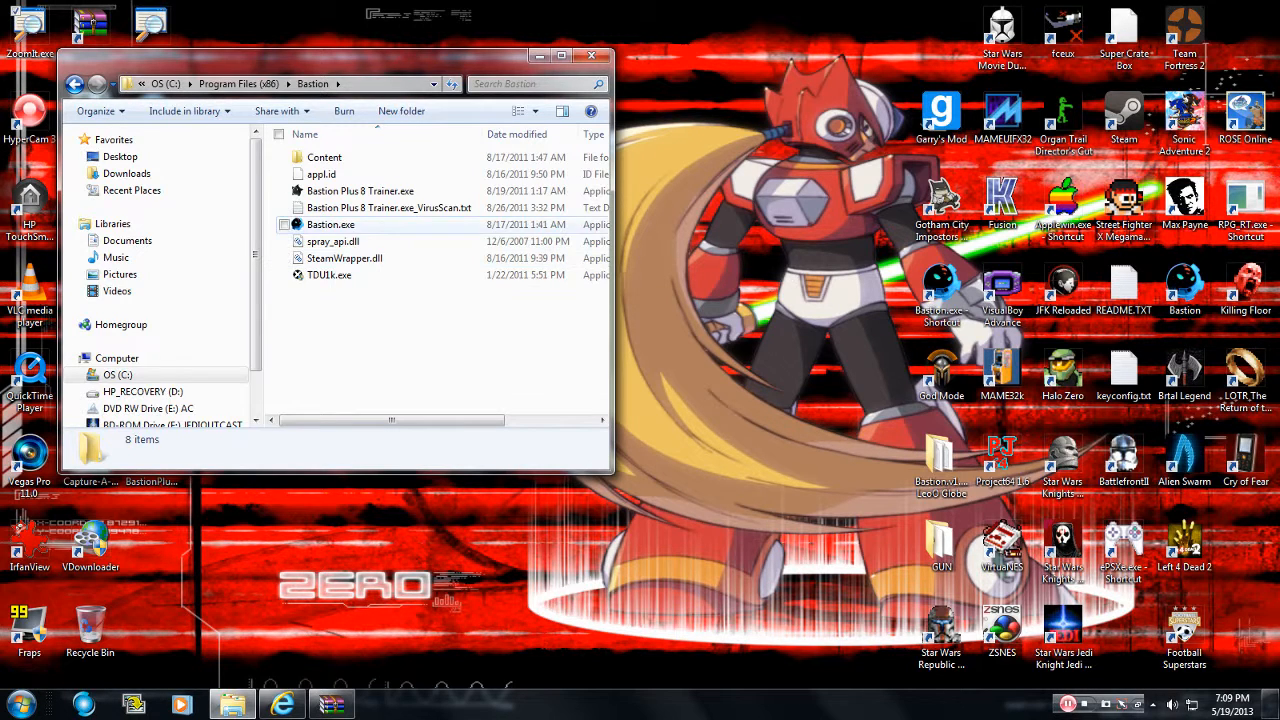
pyautogui.click(360, 192)
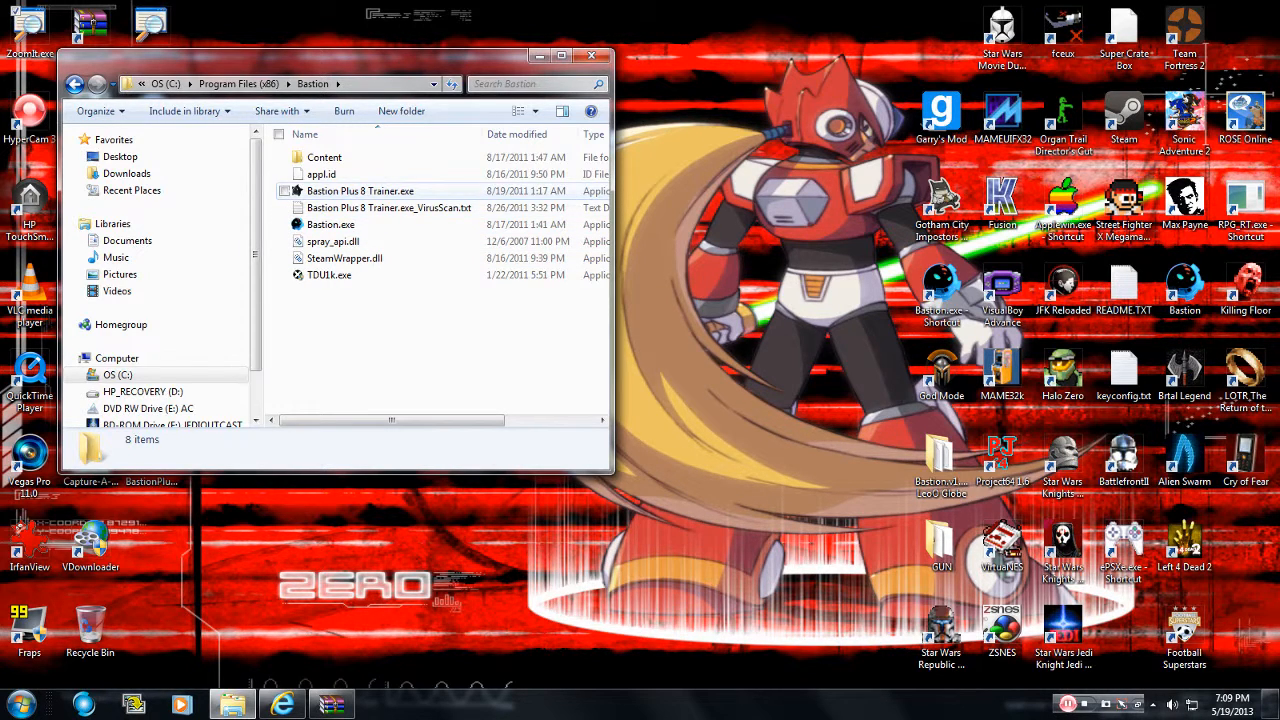
pyautogui.doubleClick(360, 190)
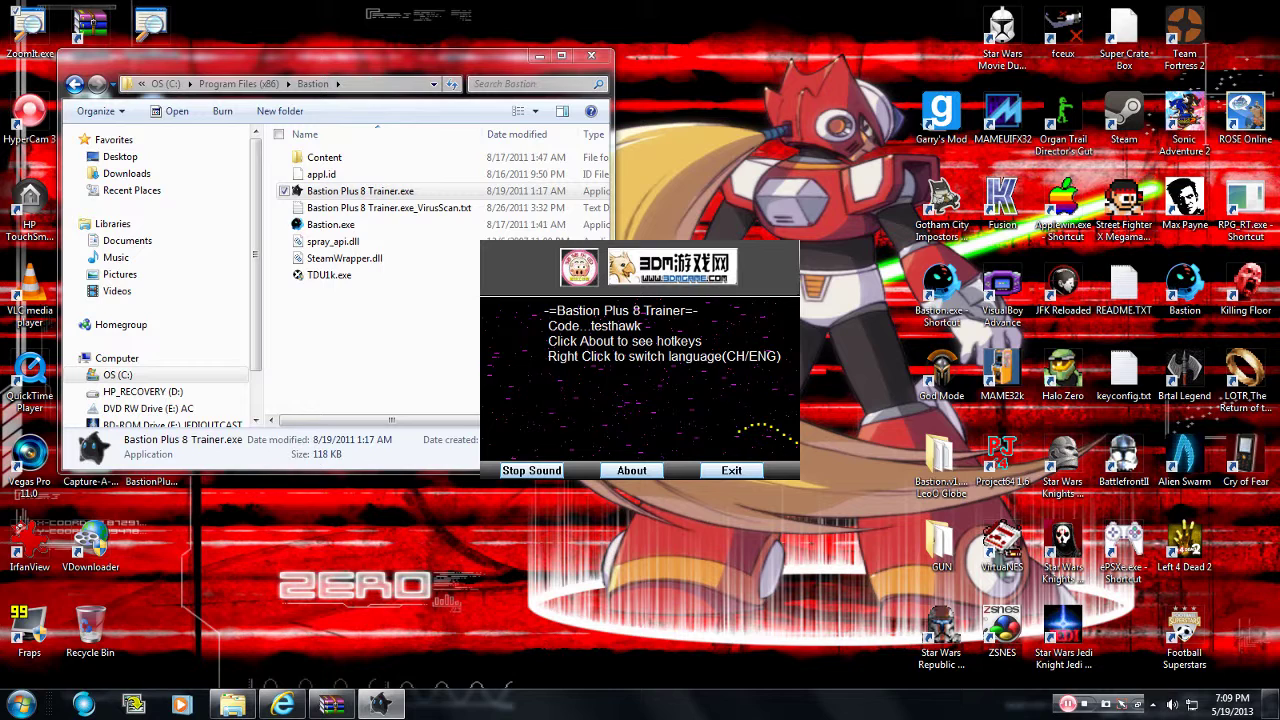
pyautogui.click(532, 470)
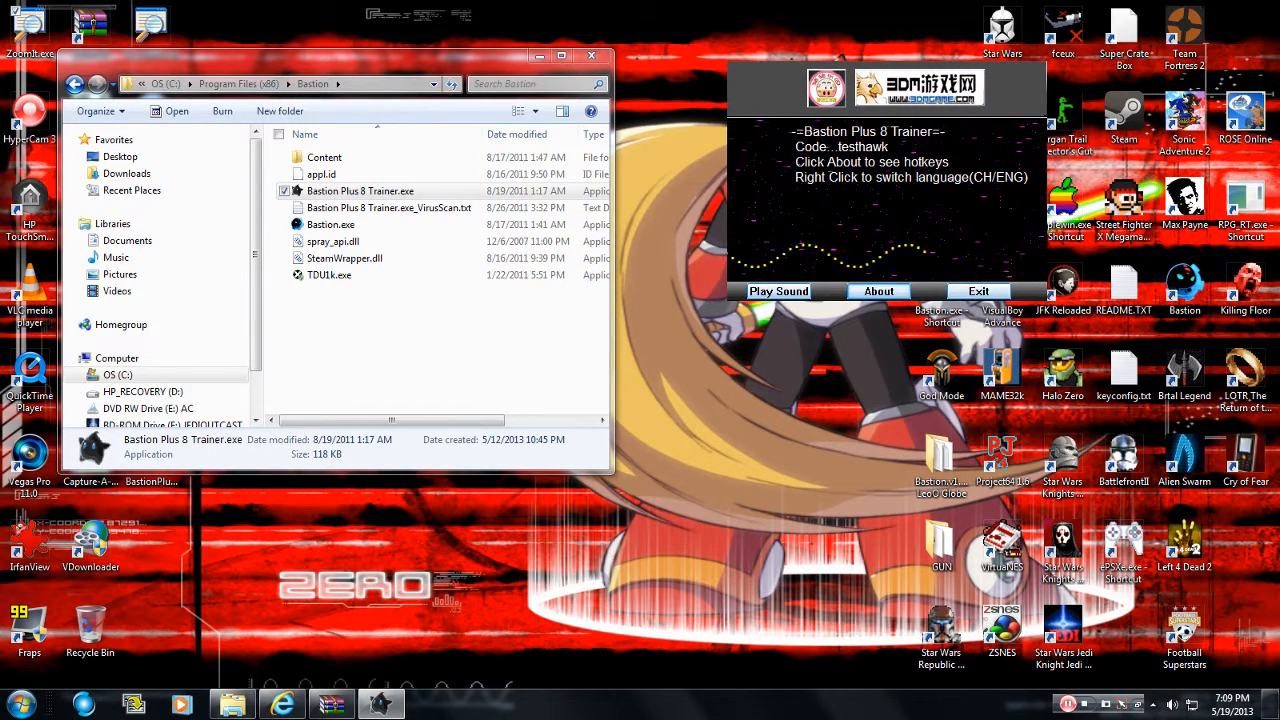
pyautogui.click(878, 292)
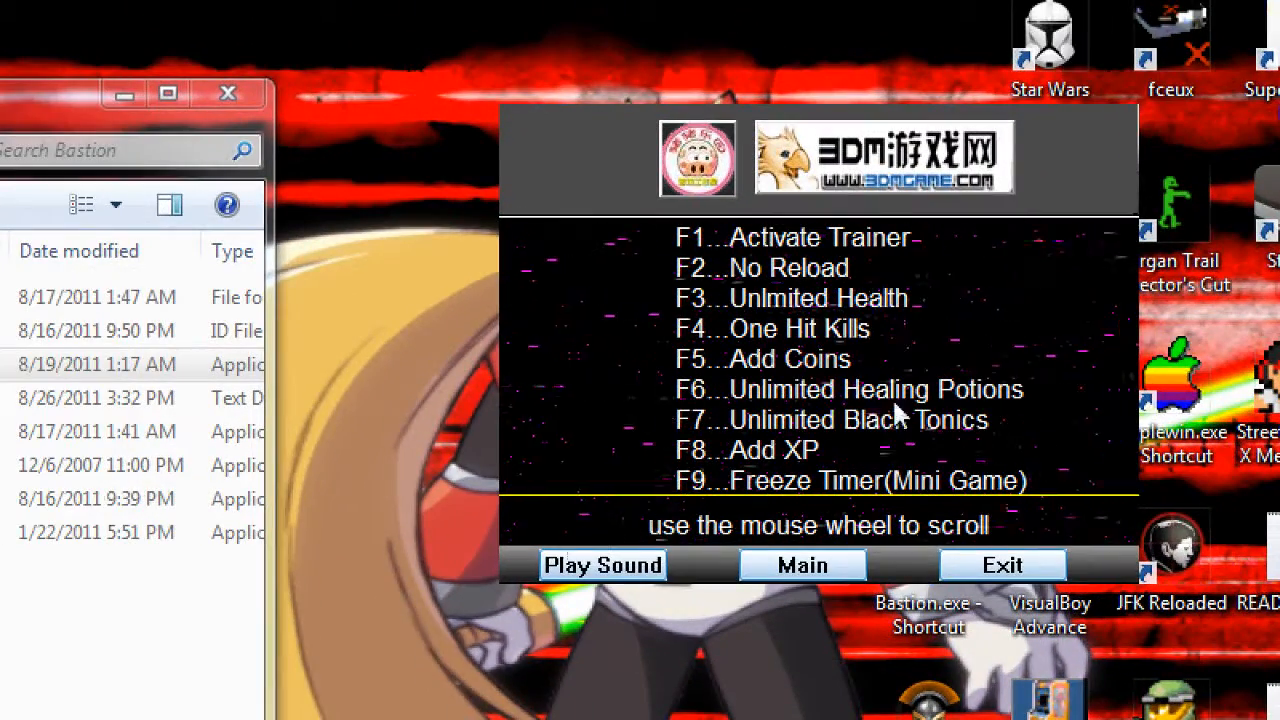
pyautogui.moveTo(560, 432)
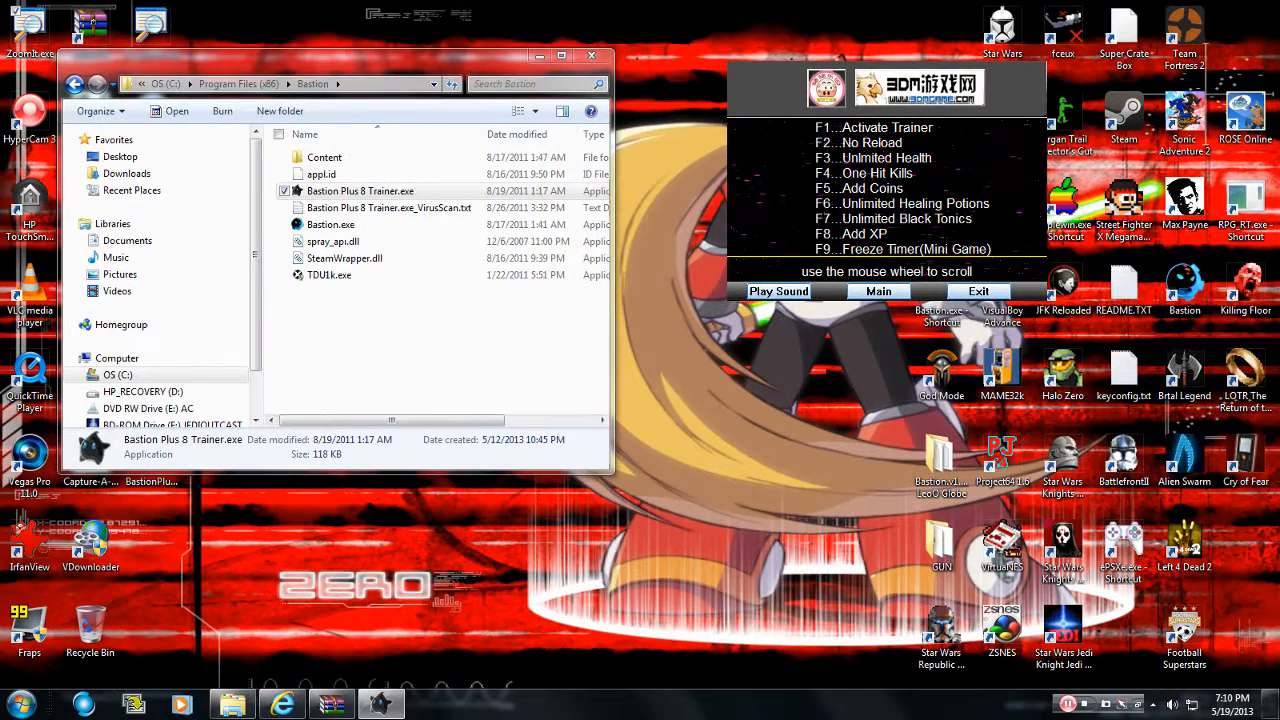
pyautogui.click(332, 224)
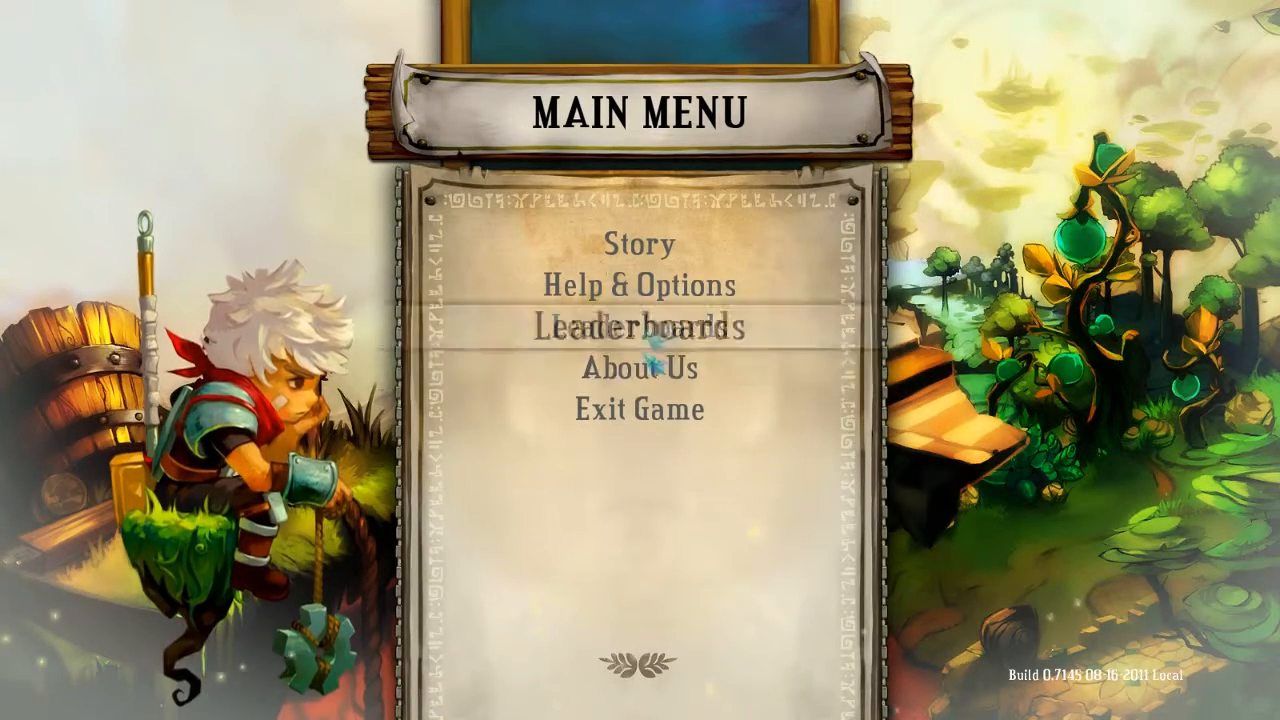
# - Choose Story then Continue from the Main Menu to load the saved game
pyautogui.click(636, 244)
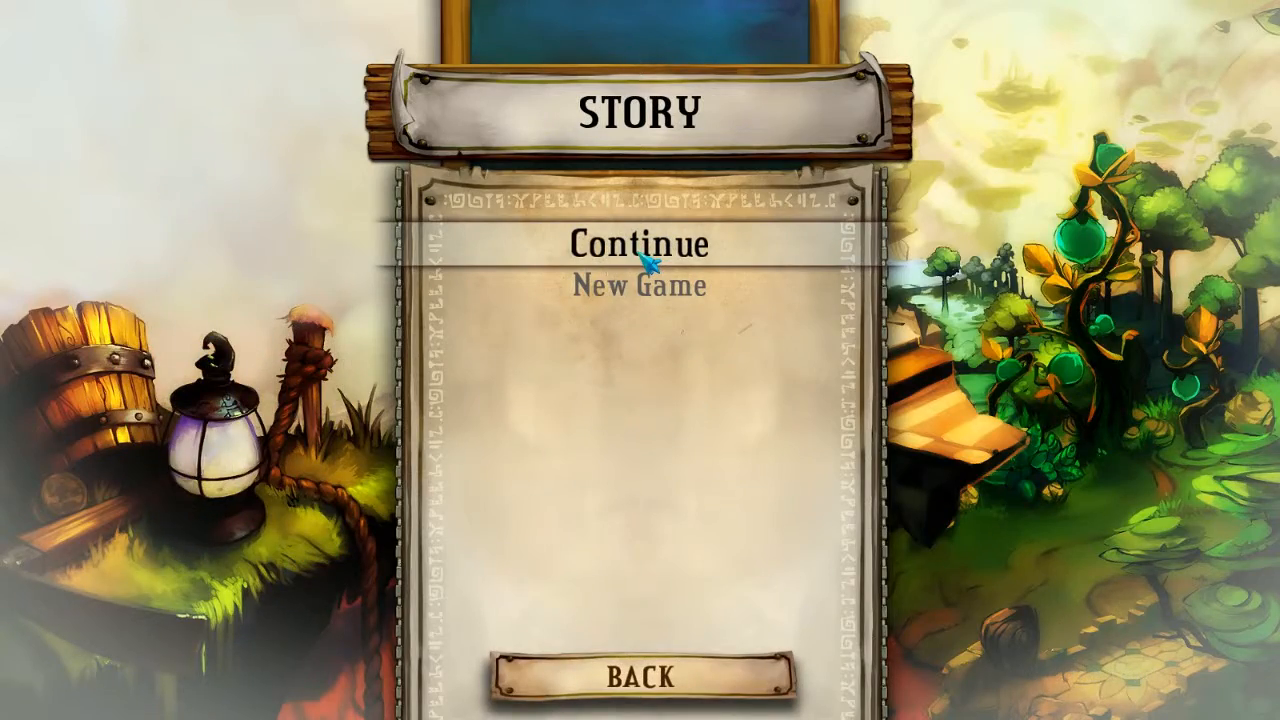
pyautogui.click(640, 248)
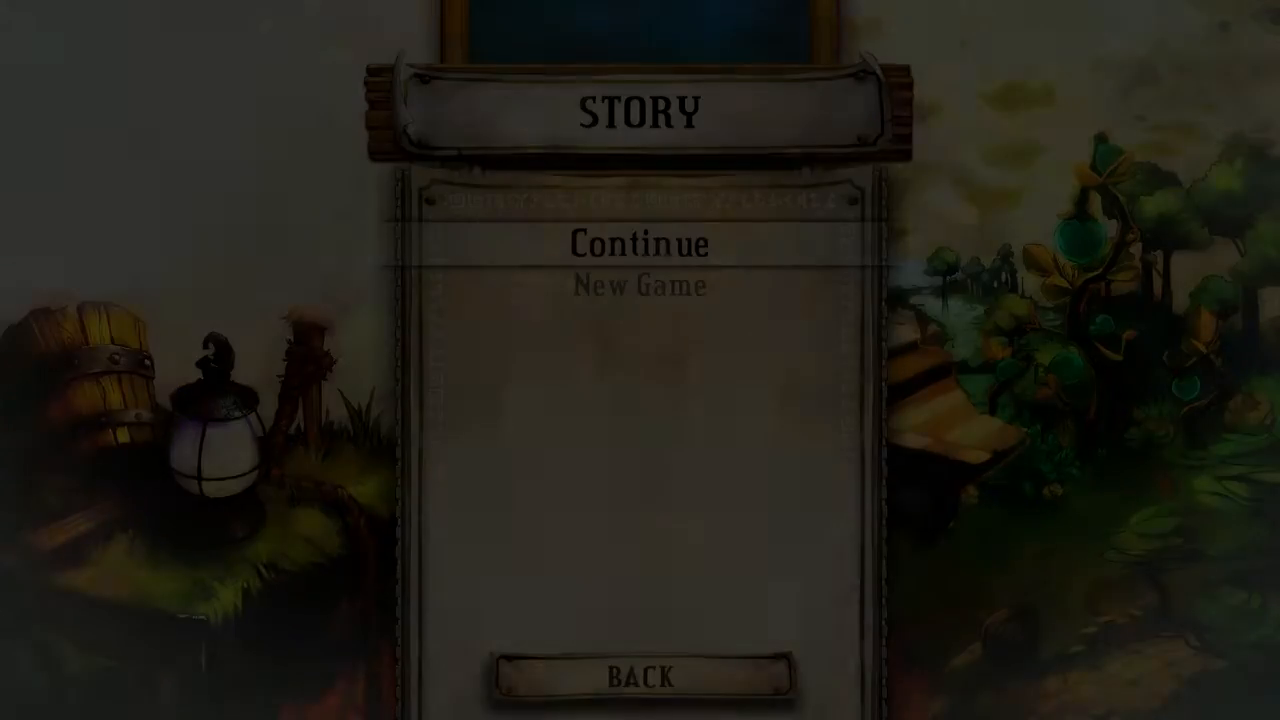
pyautogui.click(638, 244)
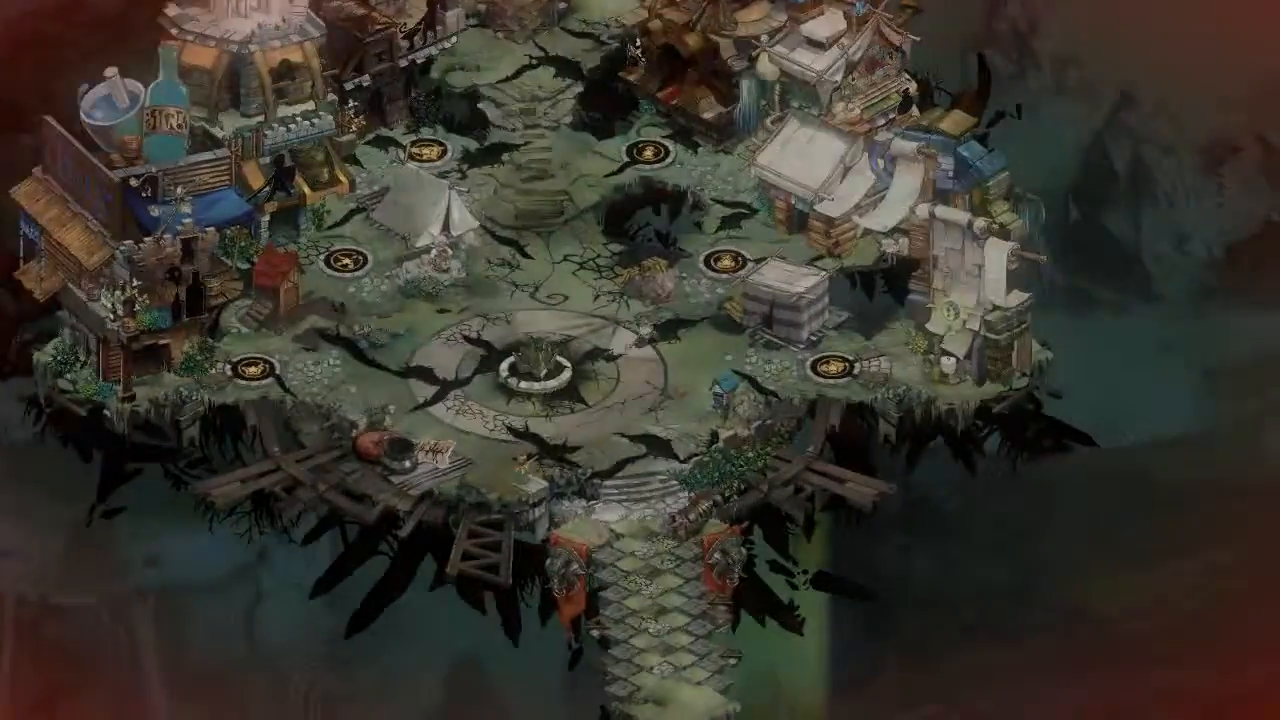